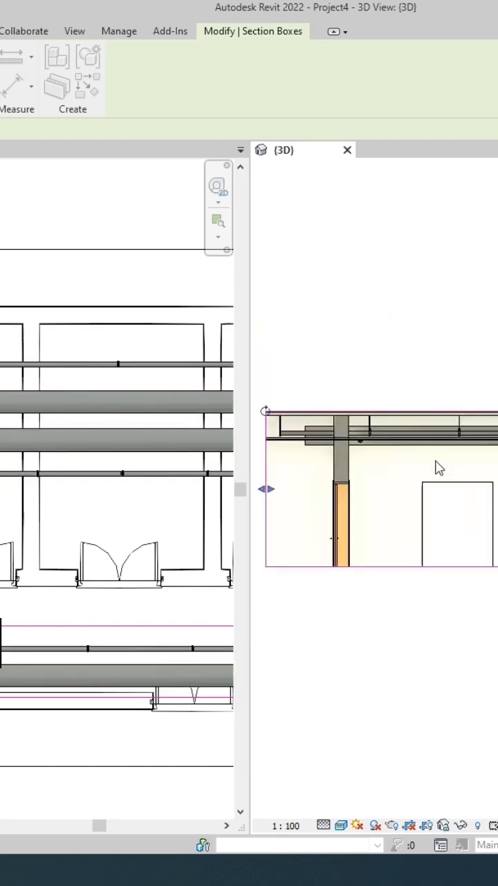
Deselect the section box and select the linked architectural model at the ceiling above the beam.
click(395, 440)
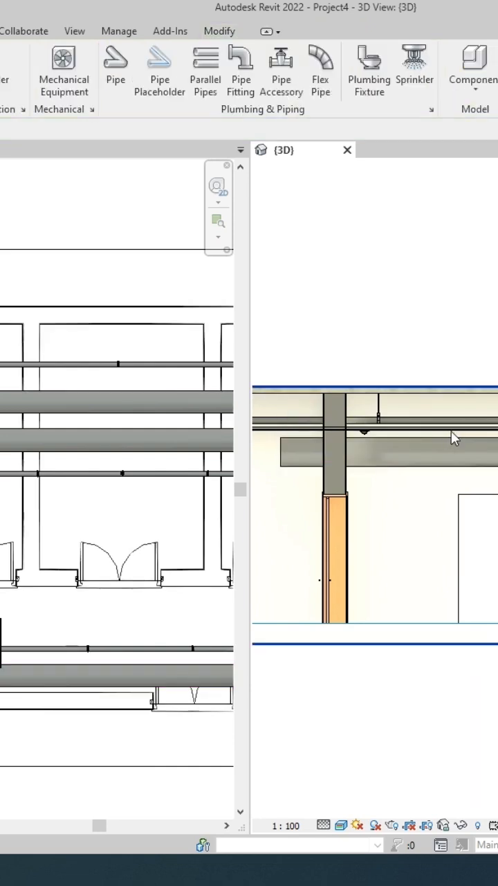
click(366, 429)
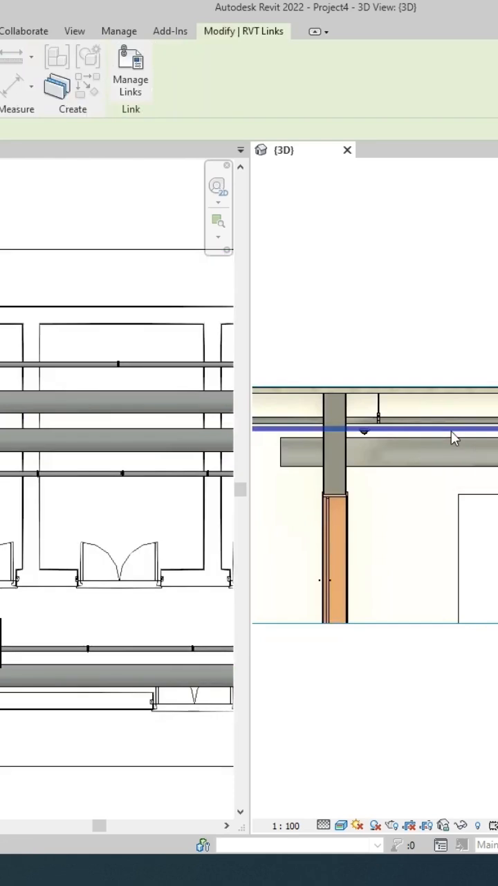